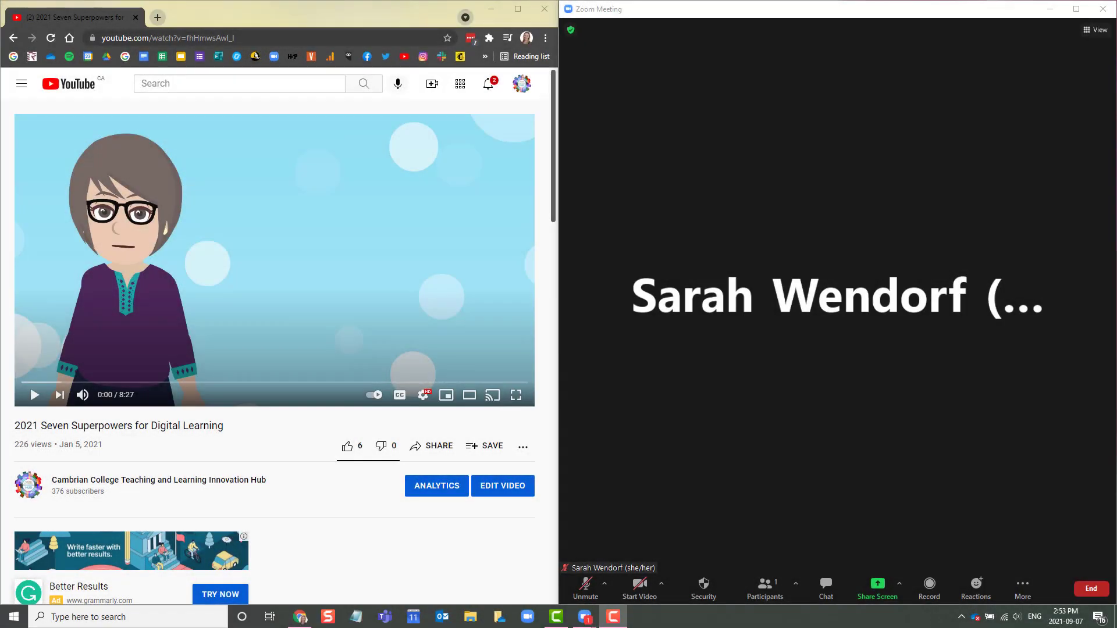
mouse_move(720, 12)
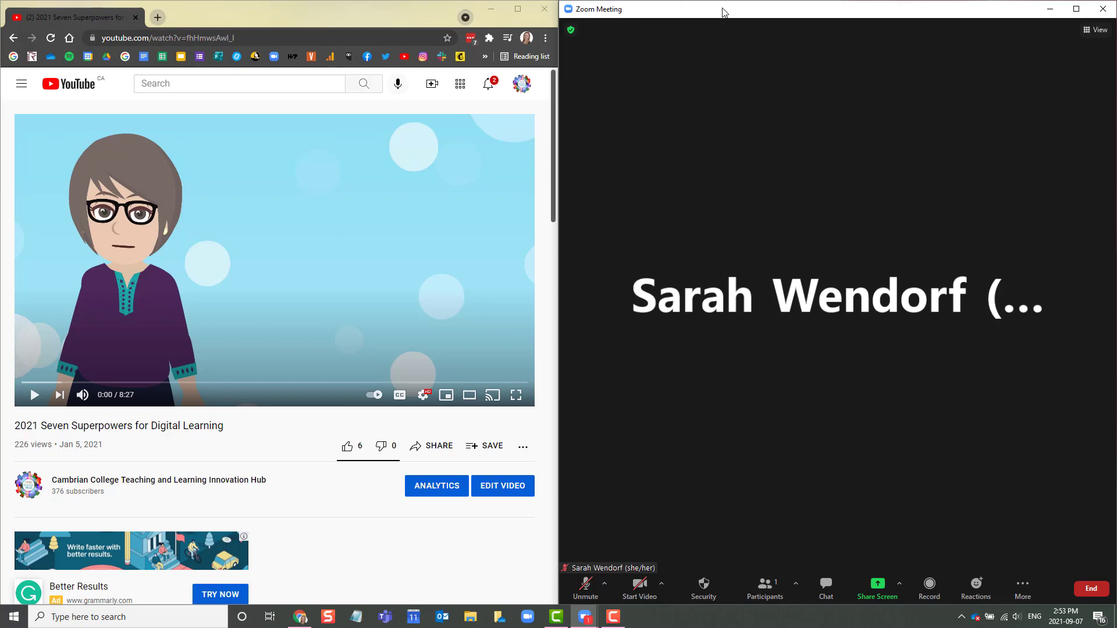
mouse_move(735, 22)
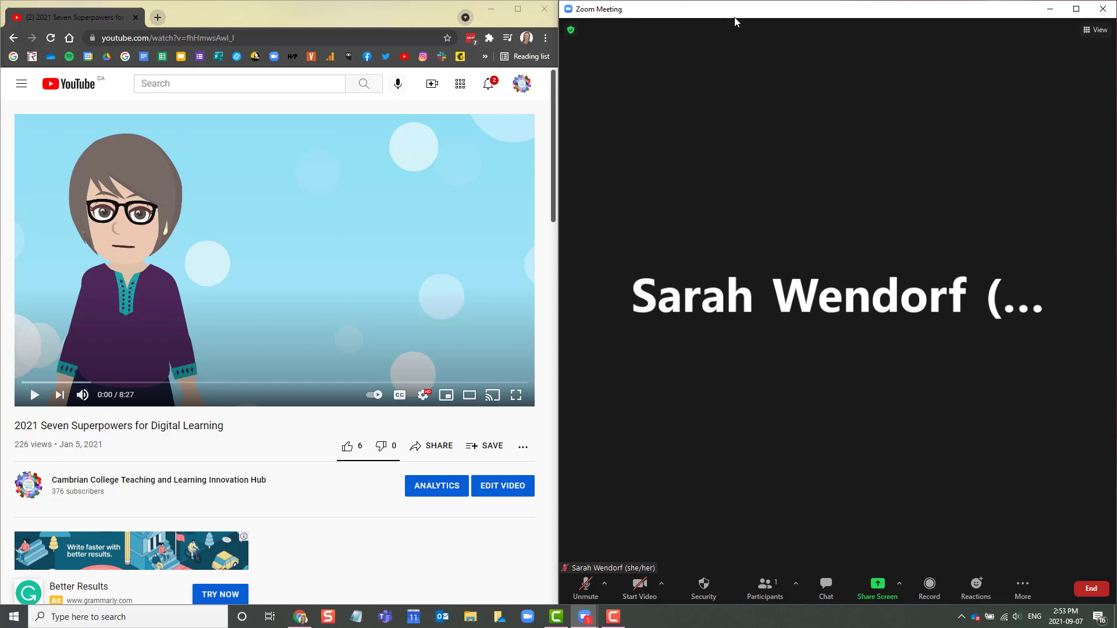
mouse_move(730, 472)
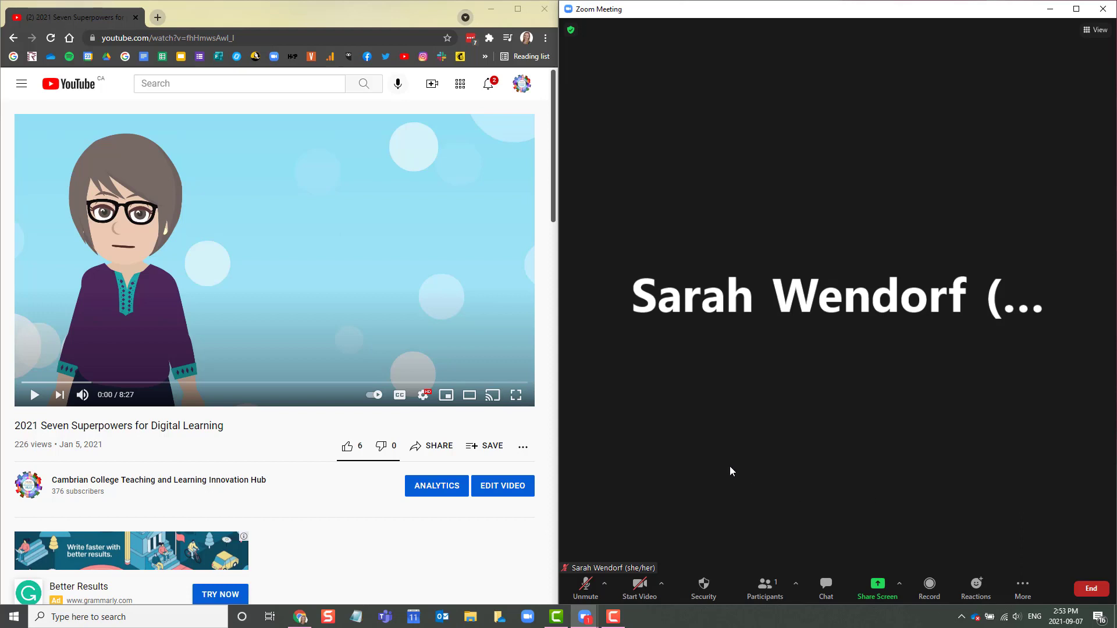
mouse_move(737, 459)
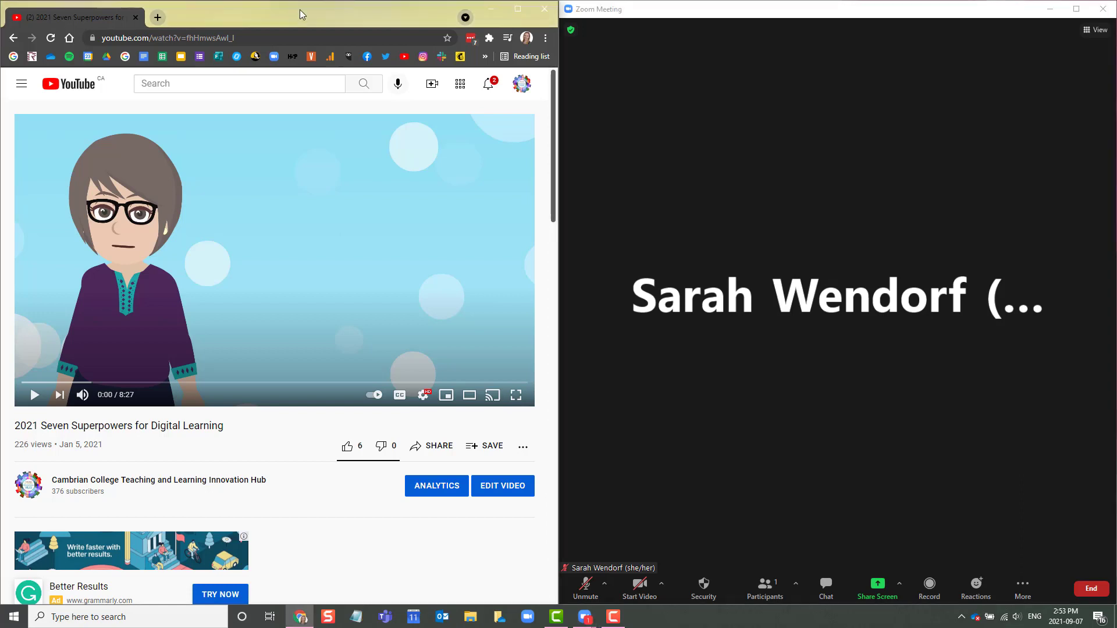
mouse_move(291, 368)
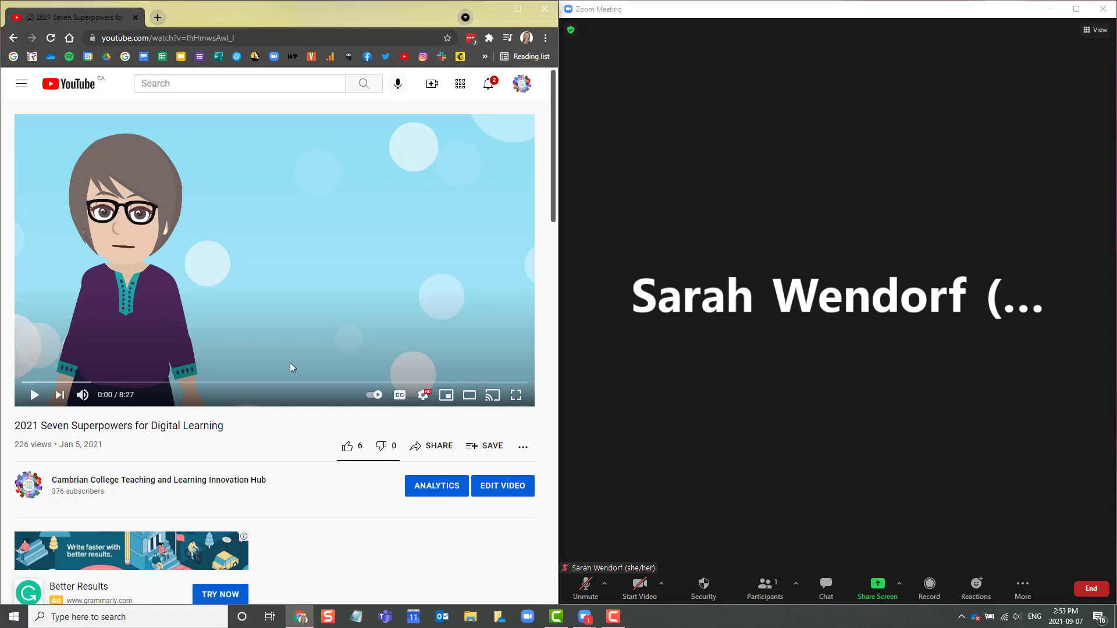
mouse_move(346, 258)
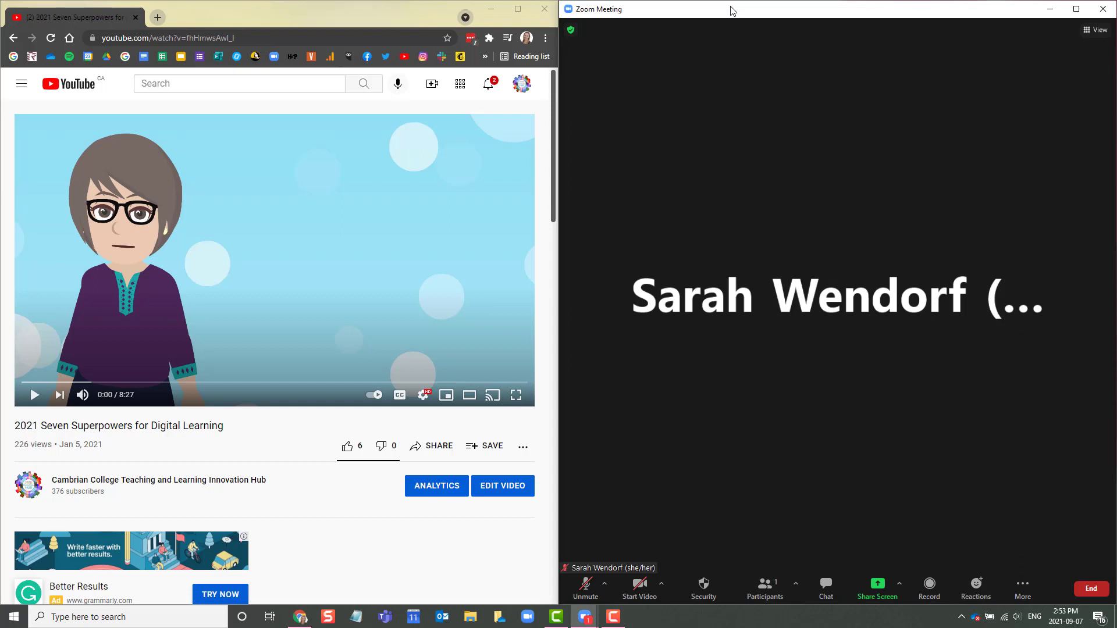
mouse_move(709, 500)
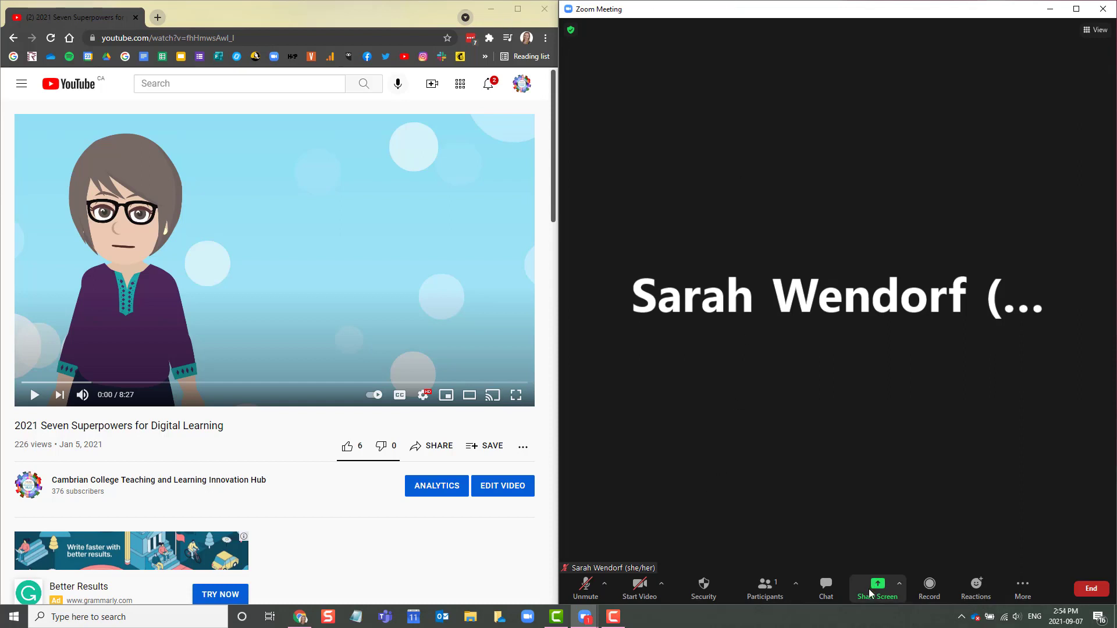
Share Screen 2 with Share sound and Optimize for video clip enabled
click(877, 589)
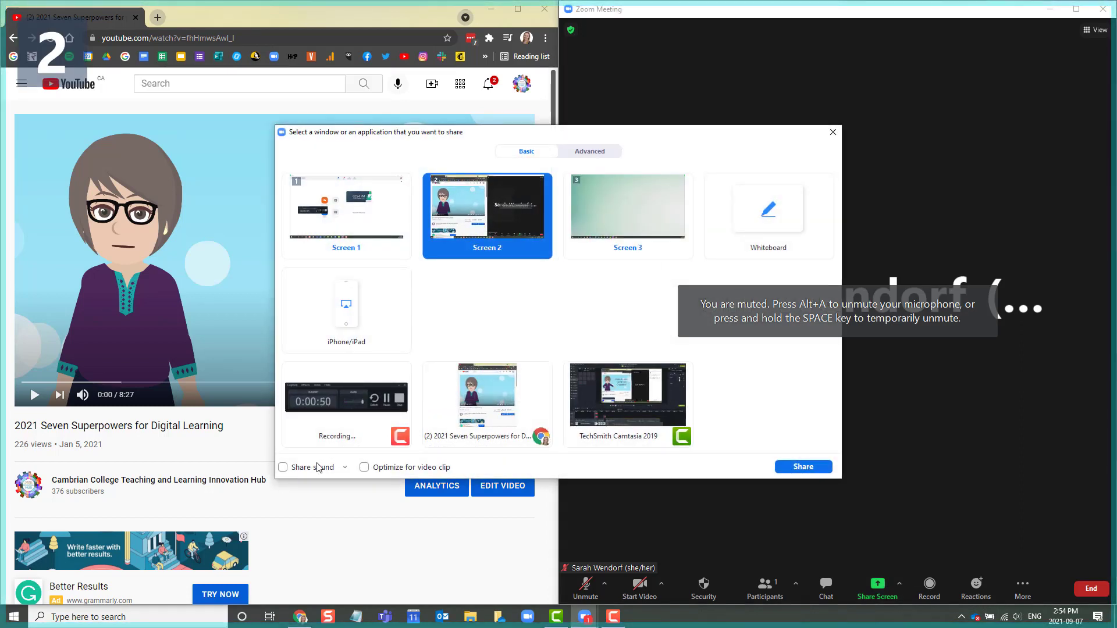
click(283, 467)
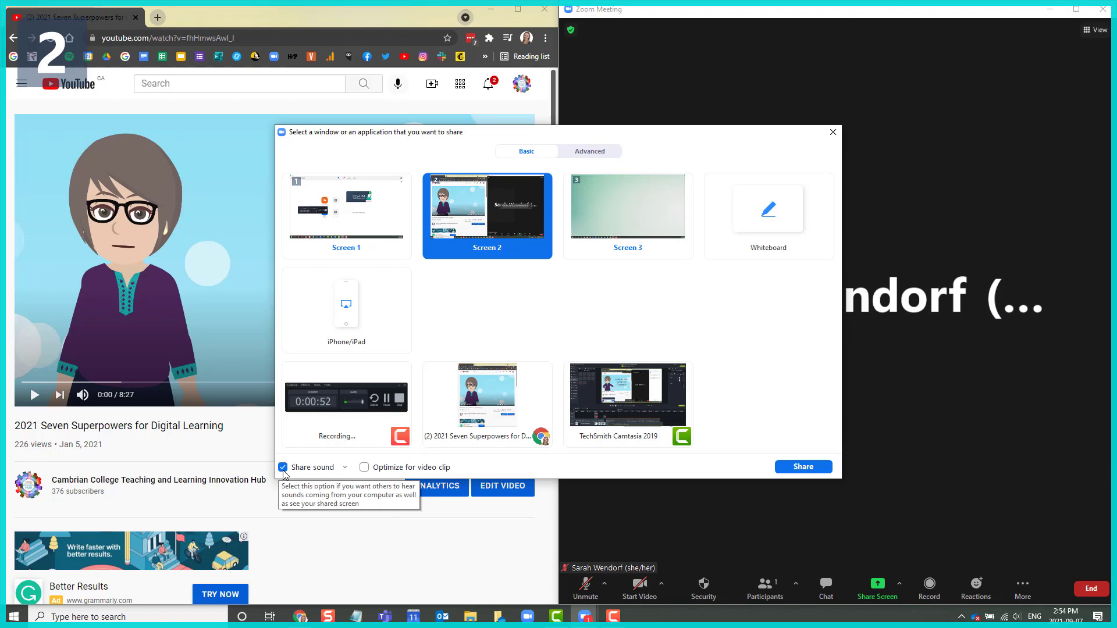
click(365, 468)
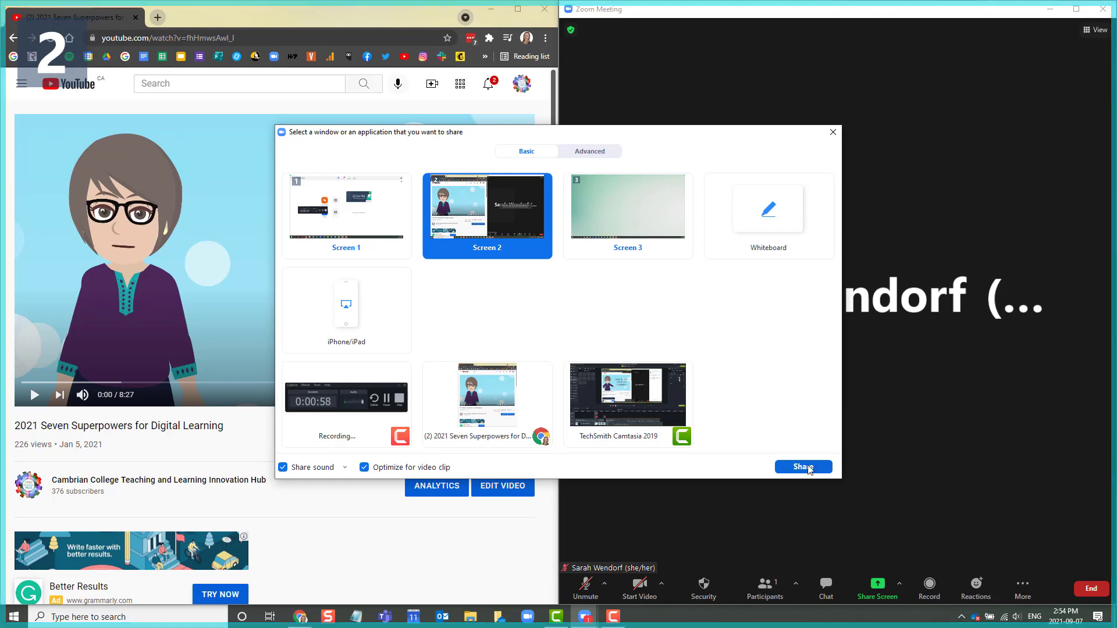
click(803, 466)
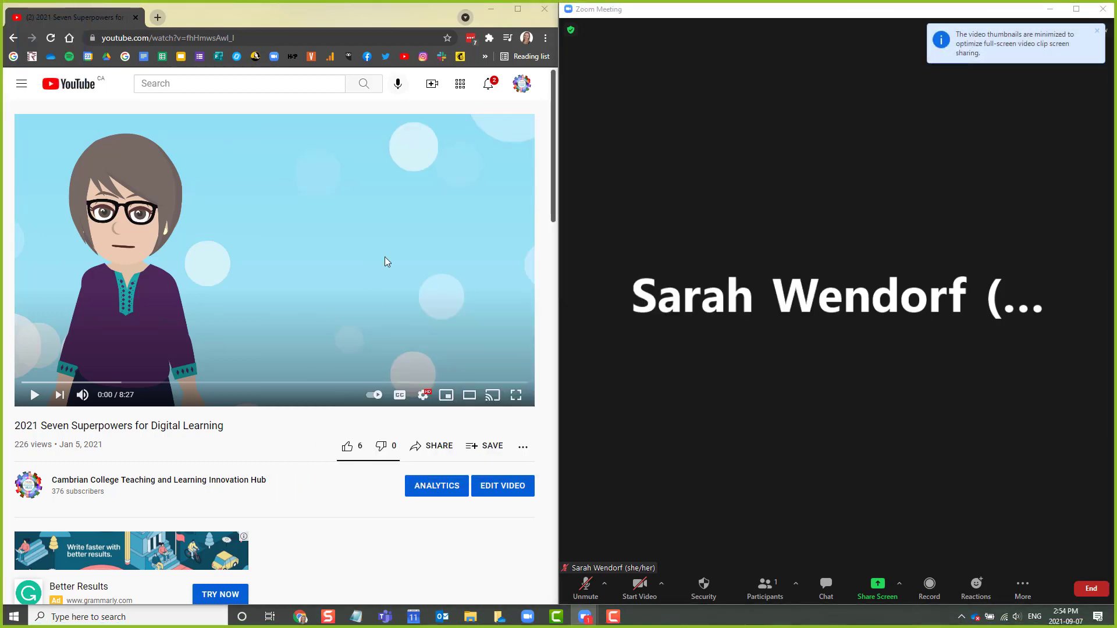
mouse_move(428, 244)
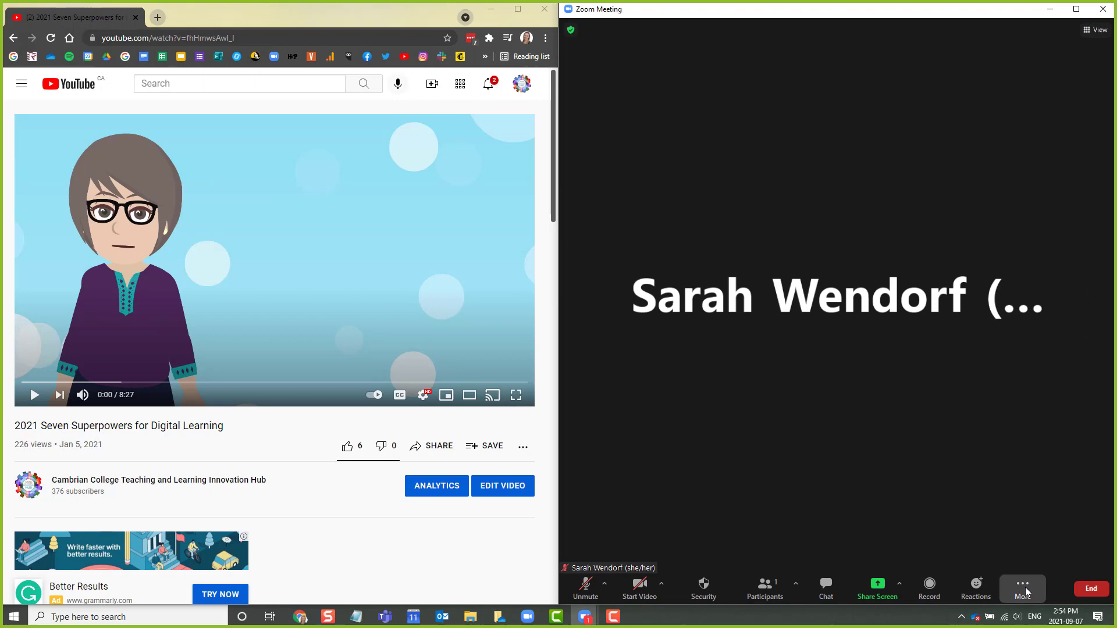
Enable Auto-Transcription from the Live Transcript menu under More
click(1022, 589)
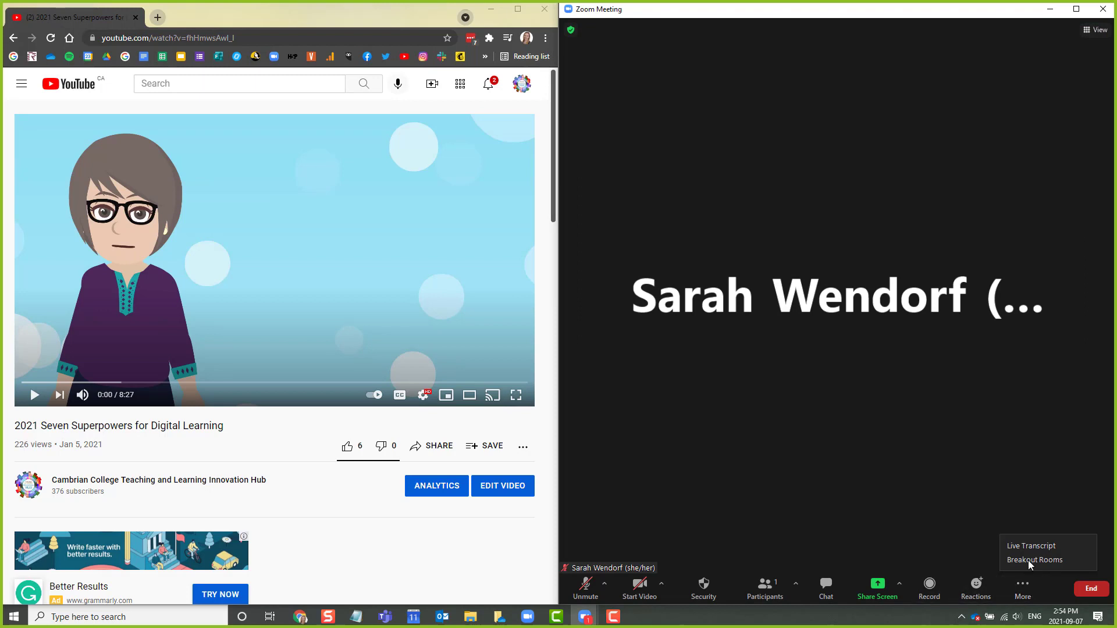
click(1028, 546)
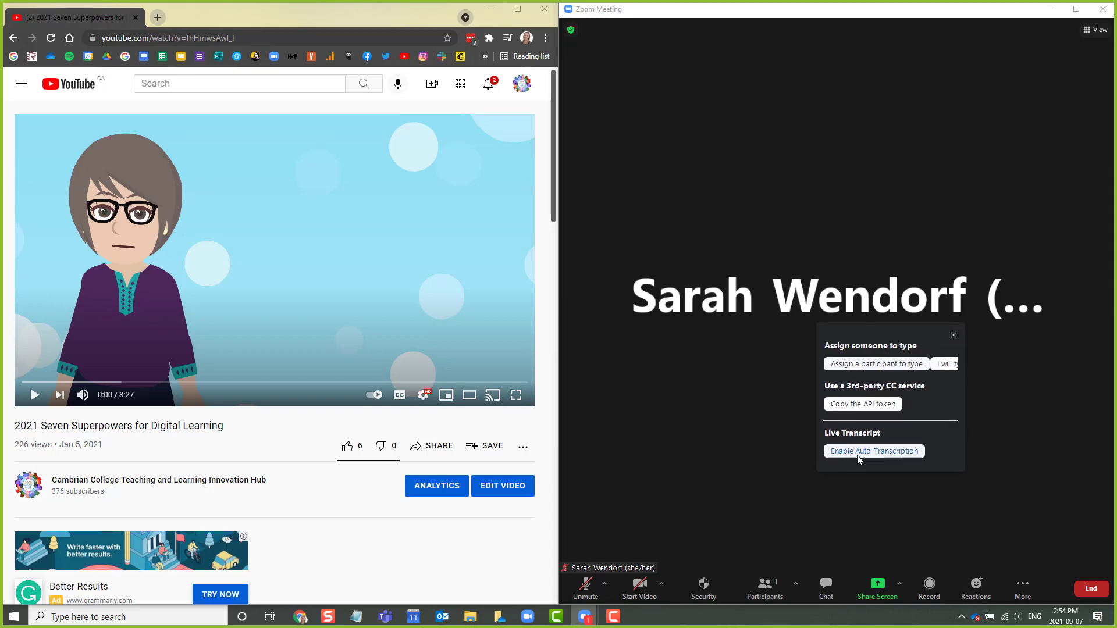
click(873, 451)
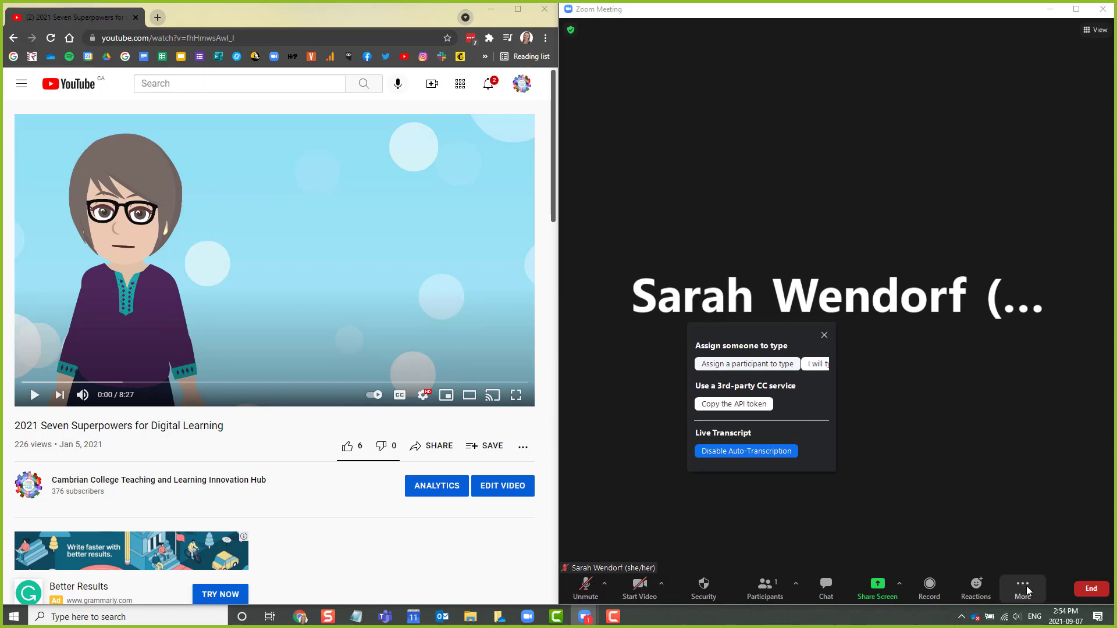
Show the full transcript panel beside the meeting via More > View Full Transcript
click(1022, 585)
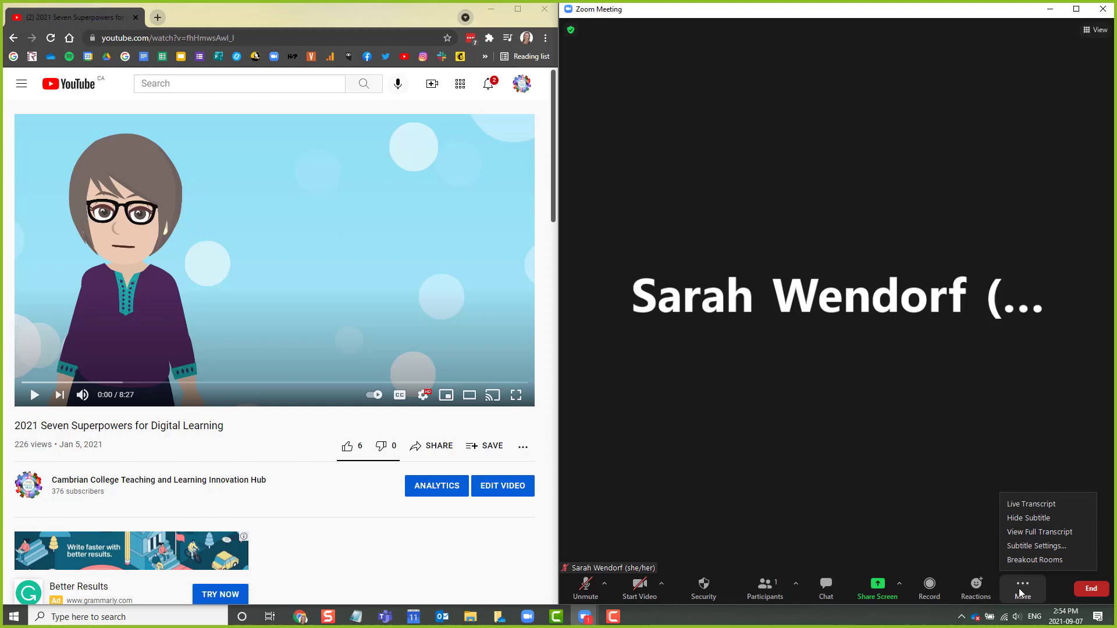
click(1040, 531)
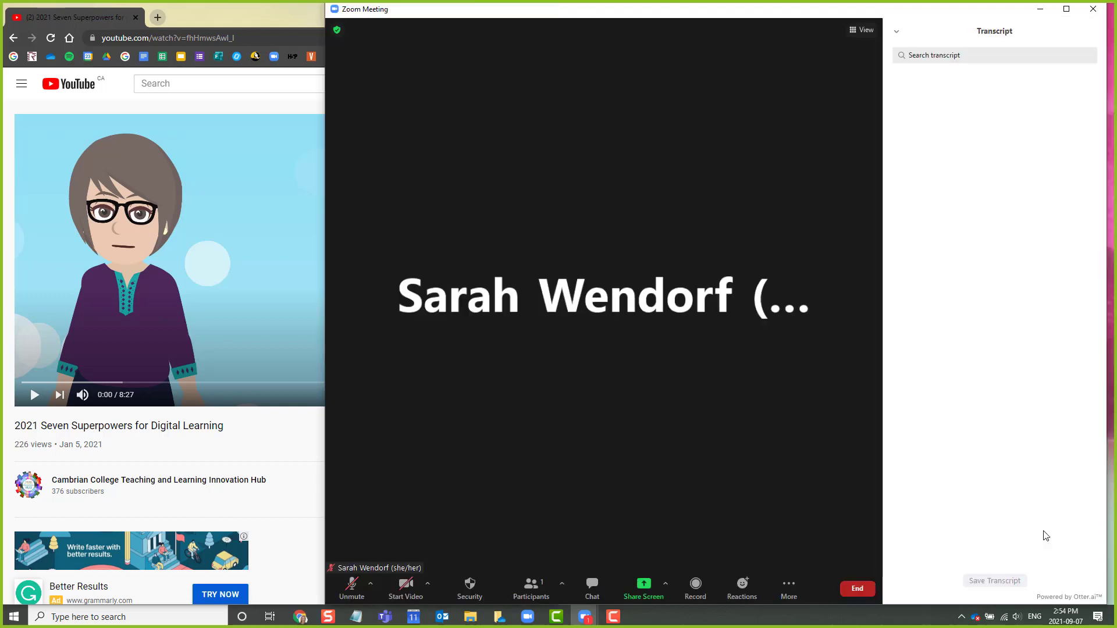
mouse_move(328, 206)
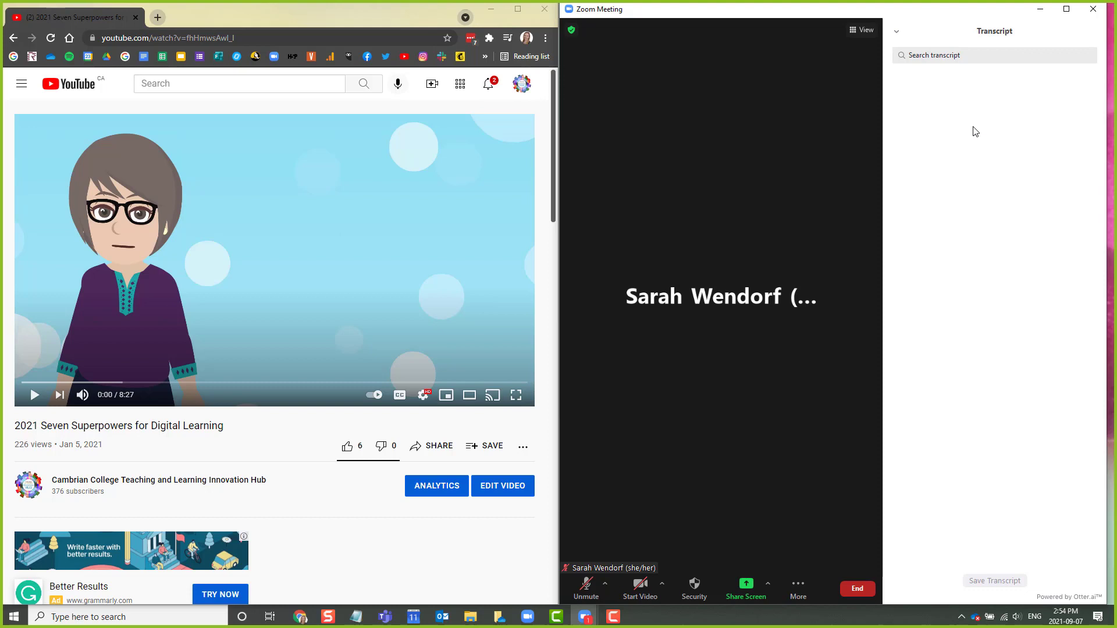
mouse_move(756, 416)
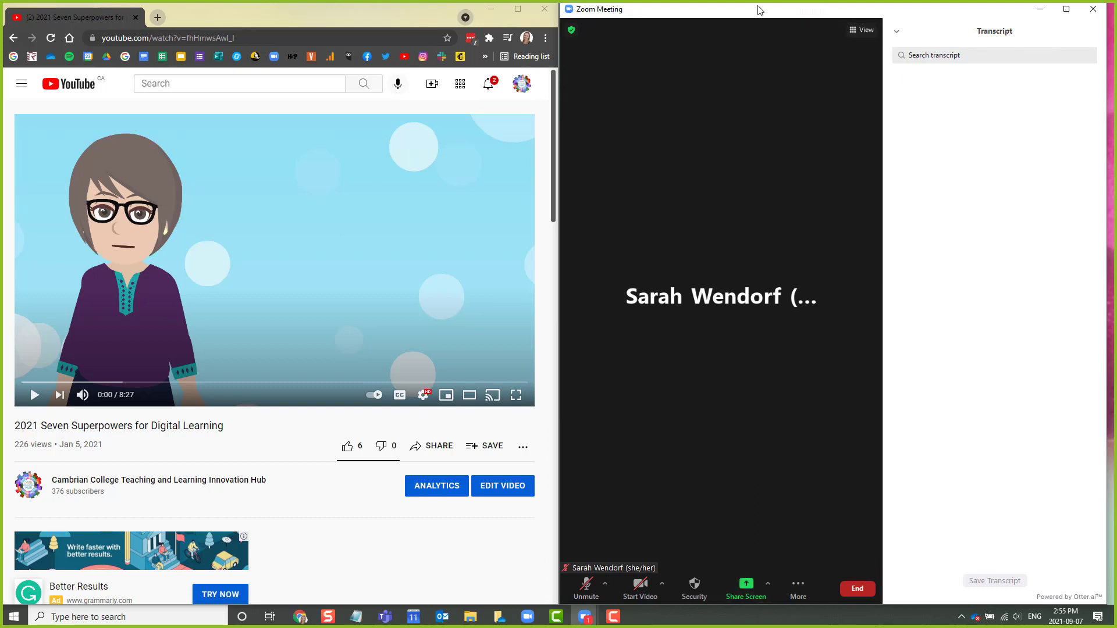
mouse_move(362, 4)
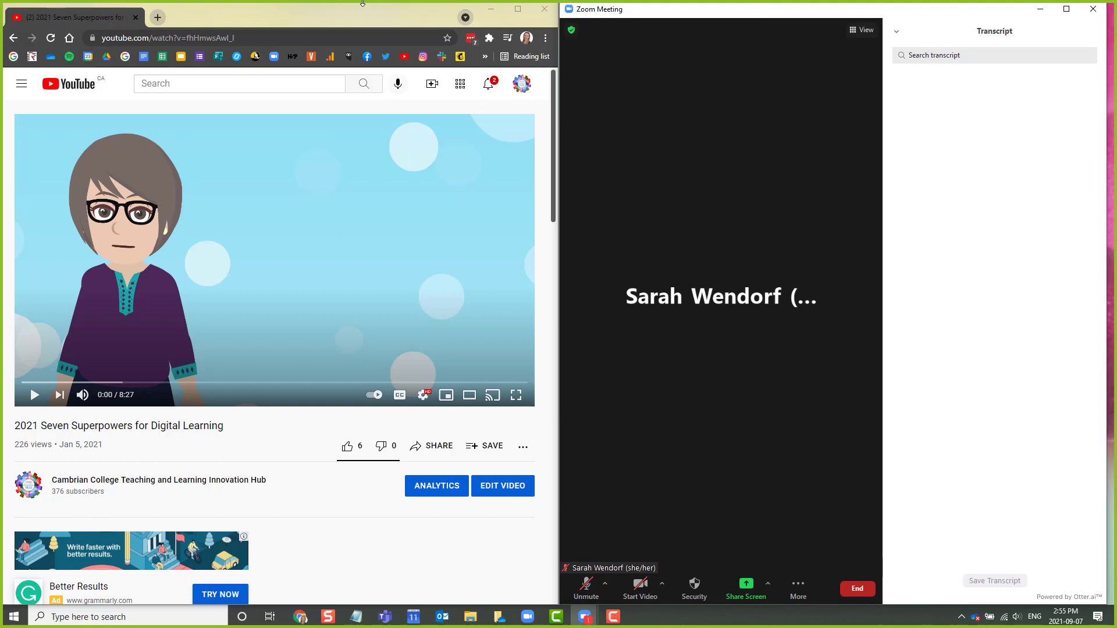
mouse_move(951, 13)
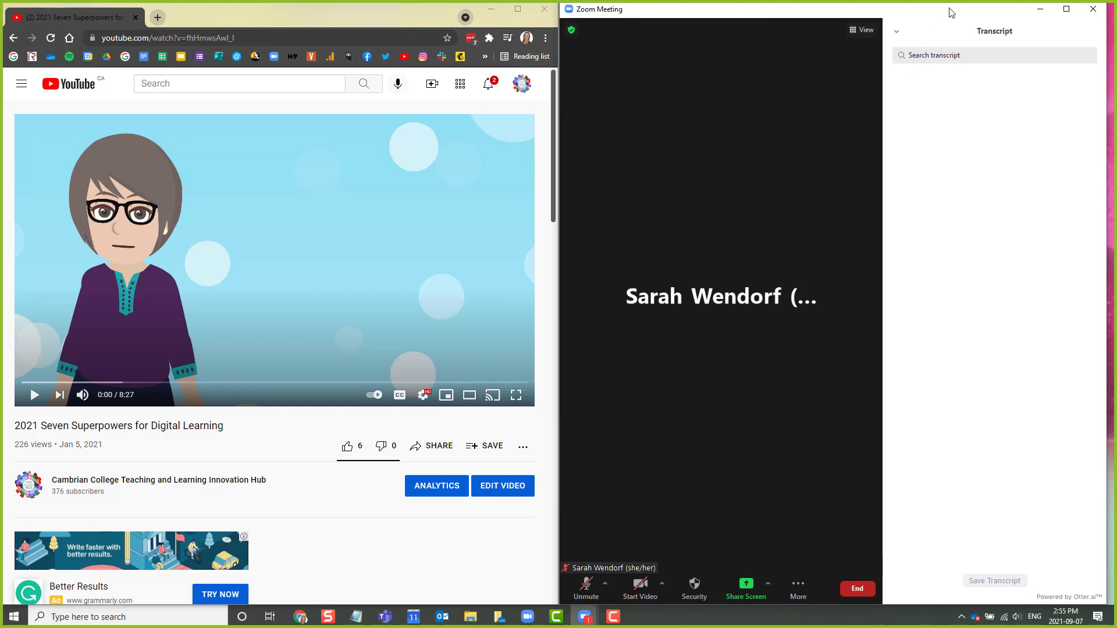
mouse_move(127, 458)
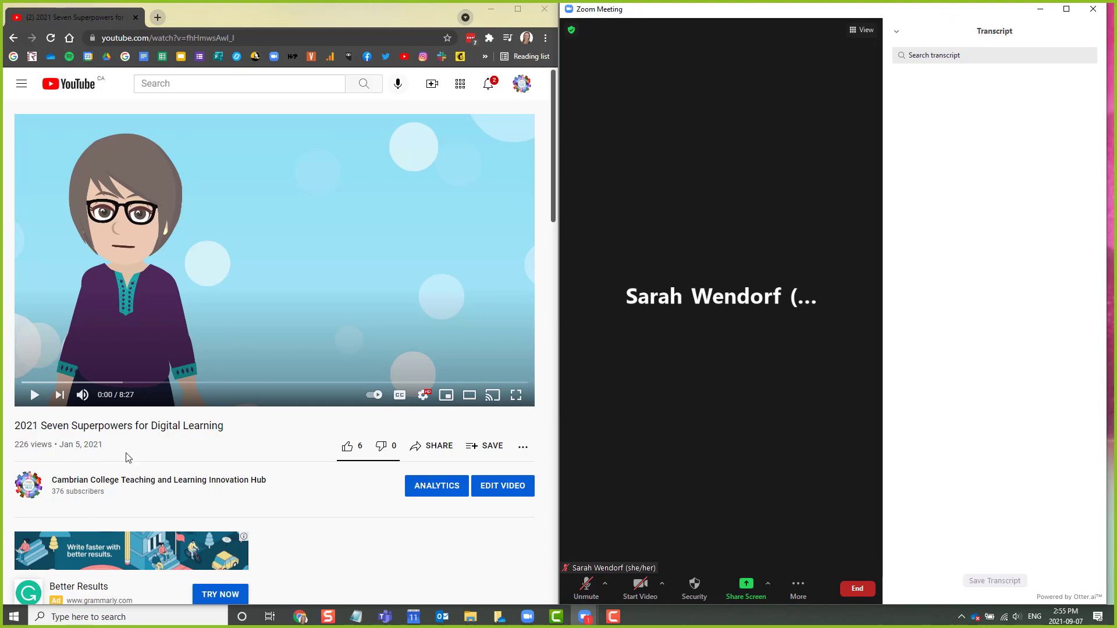
Play about 15 seconds of the Seven Superpowers video, then pause it
click(33, 395)
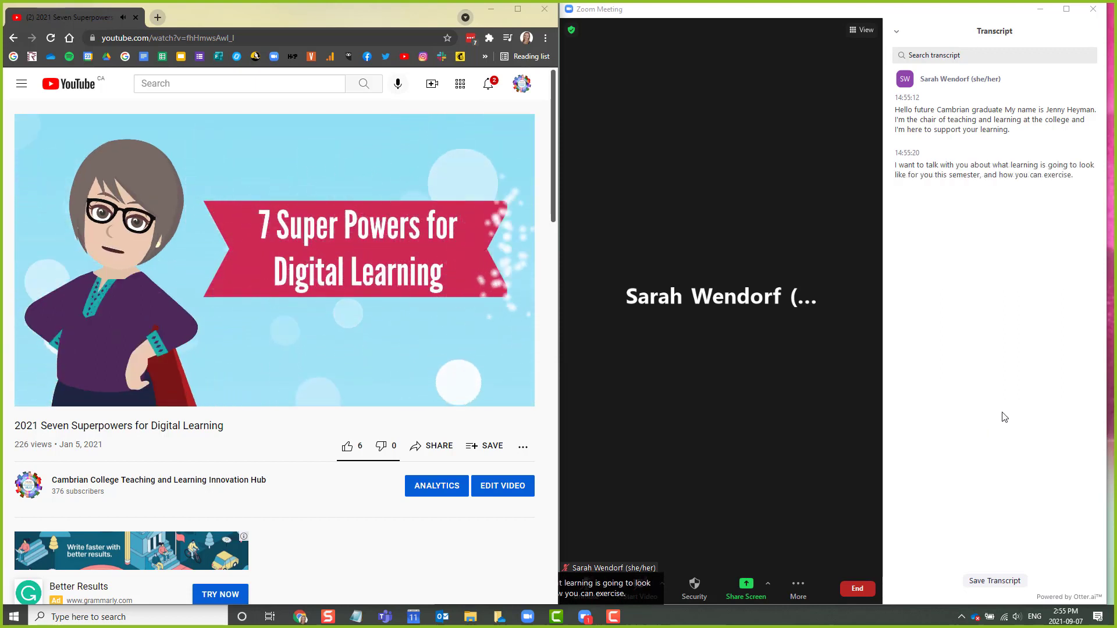
click(274, 260)
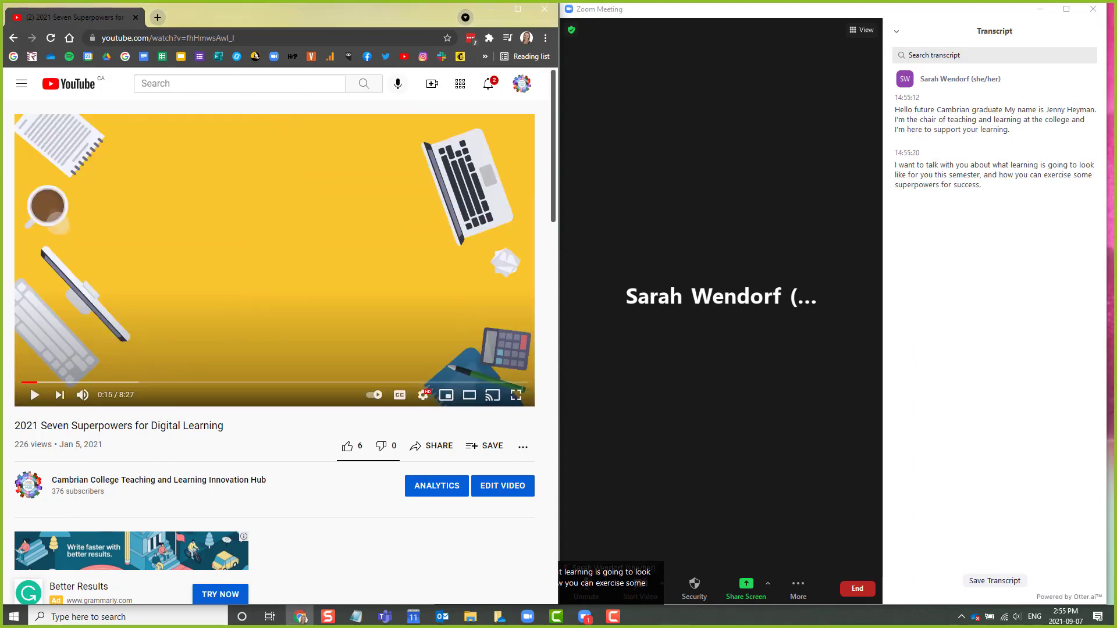
mouse_move(444, 545)
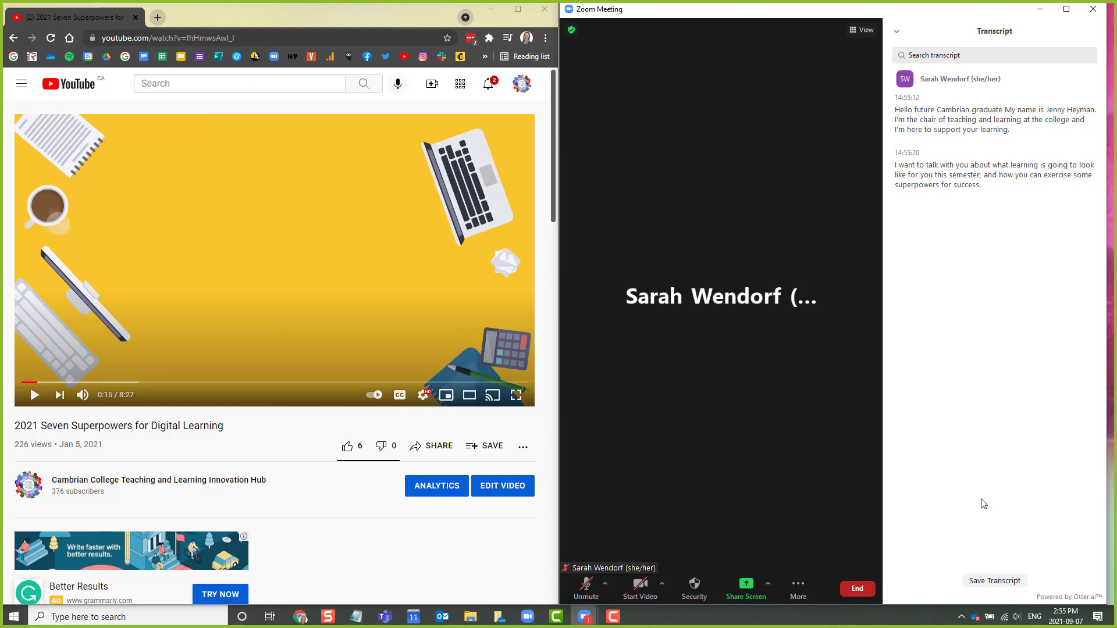
mouse_move(935, 225)
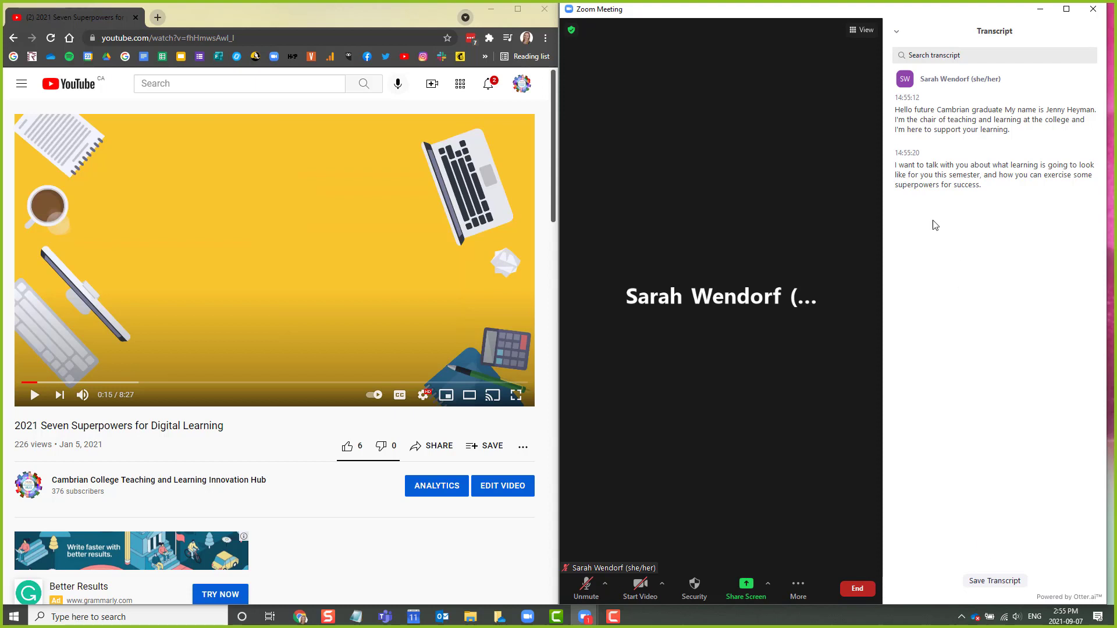
mouse_move(951, 363)
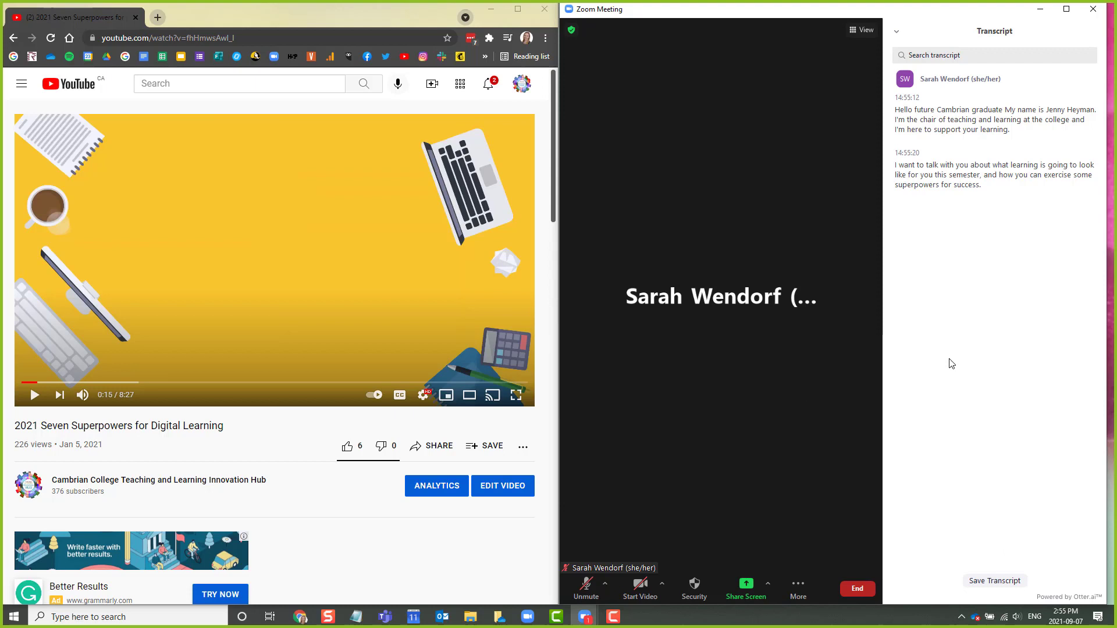
mouse_move(996, 378)
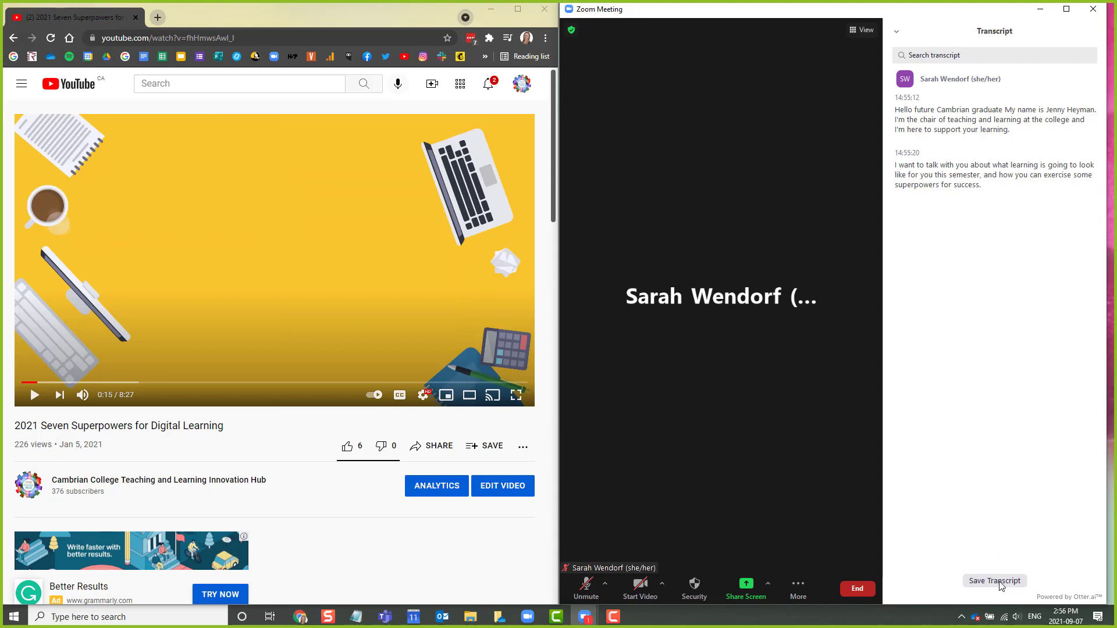
Save the transcript and show the saved closed-caption file in its folder
click(995, 581)
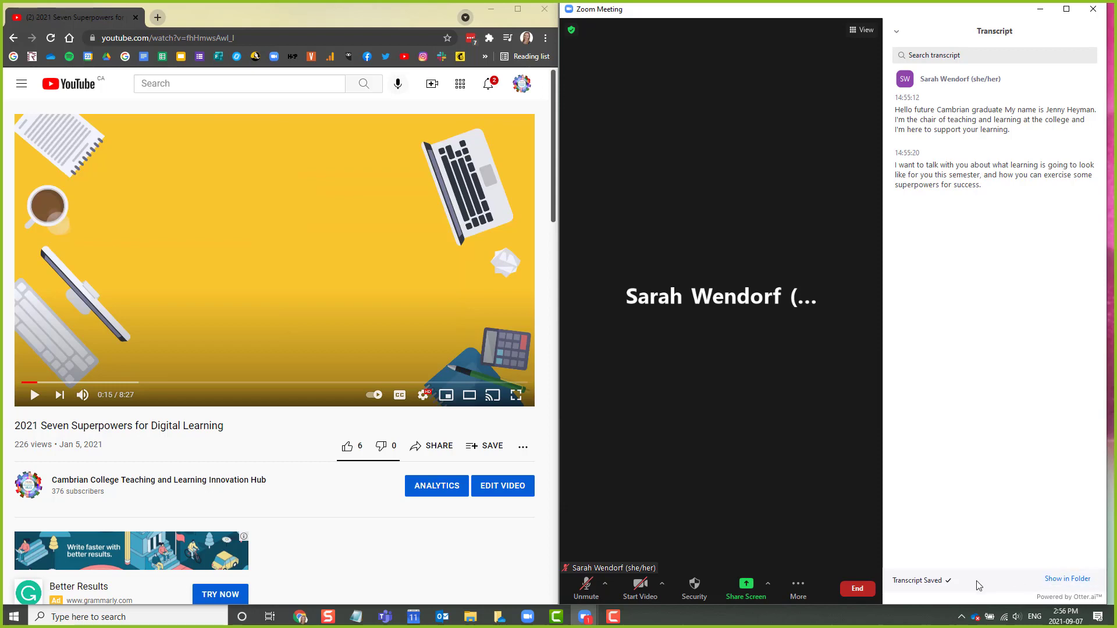
click(1067, 580)
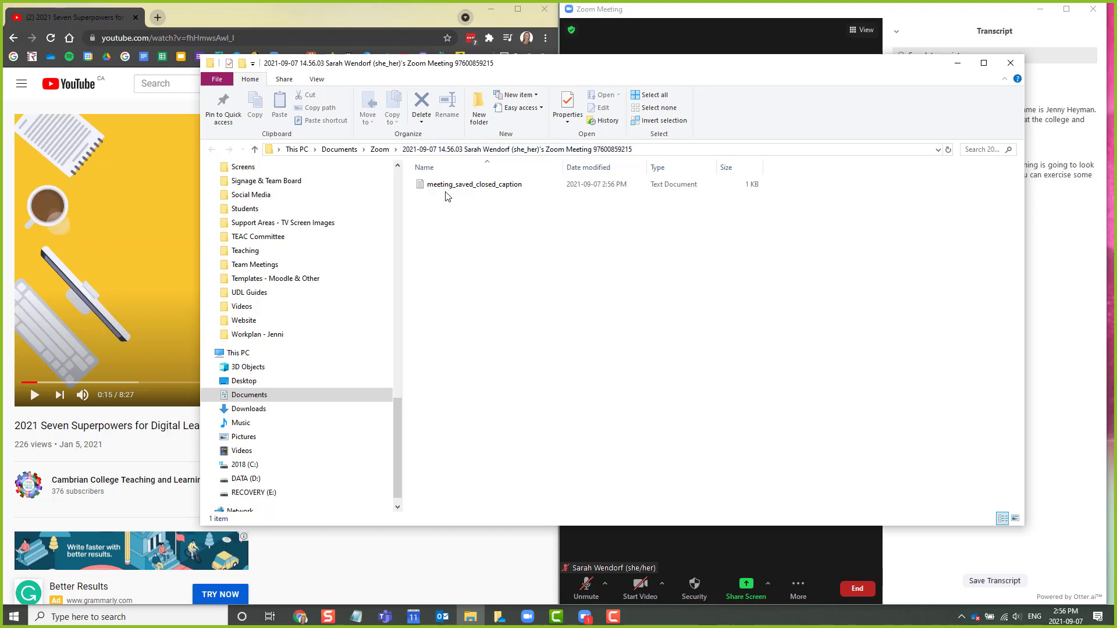
View meeting_saved_closed_caption in Notepad, then close it and the Explorer window
click(474, 184)
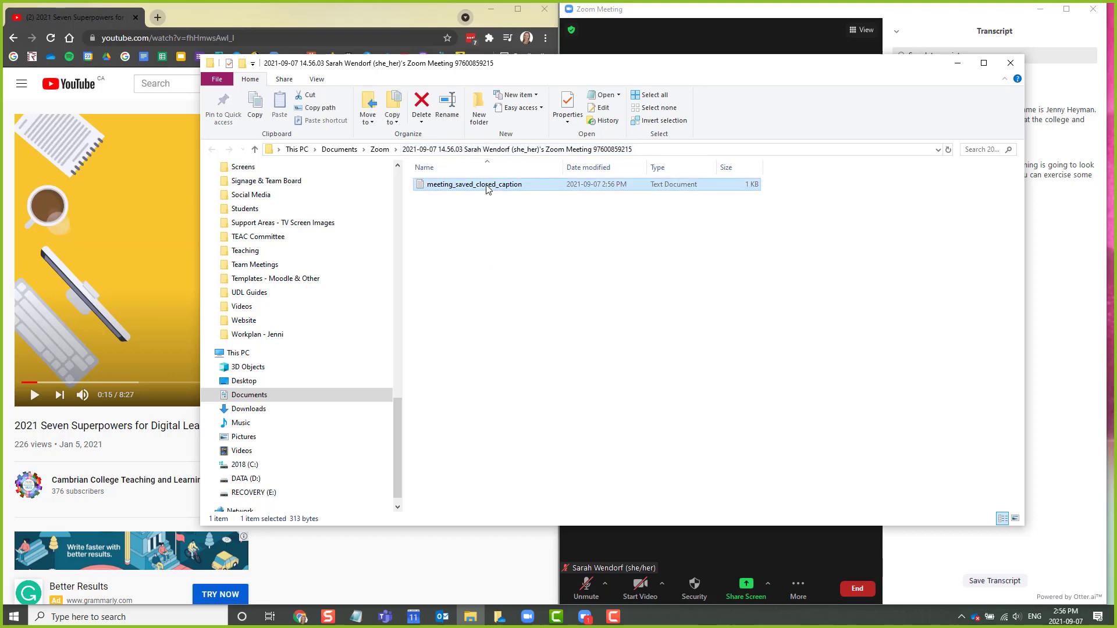
double_click(474, 184)
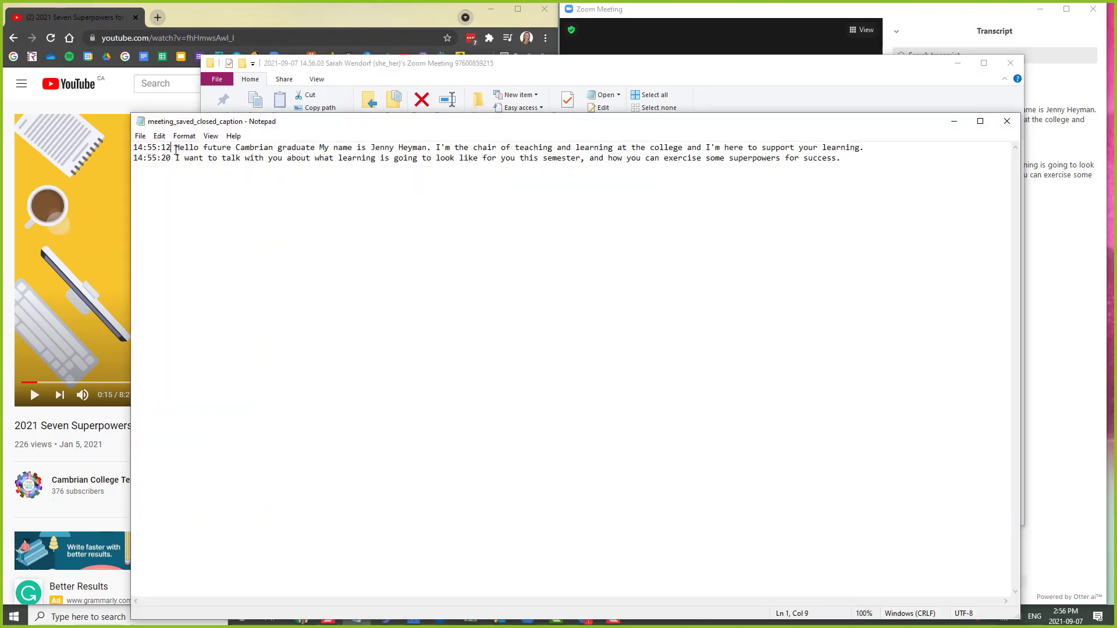
click(841, 158)
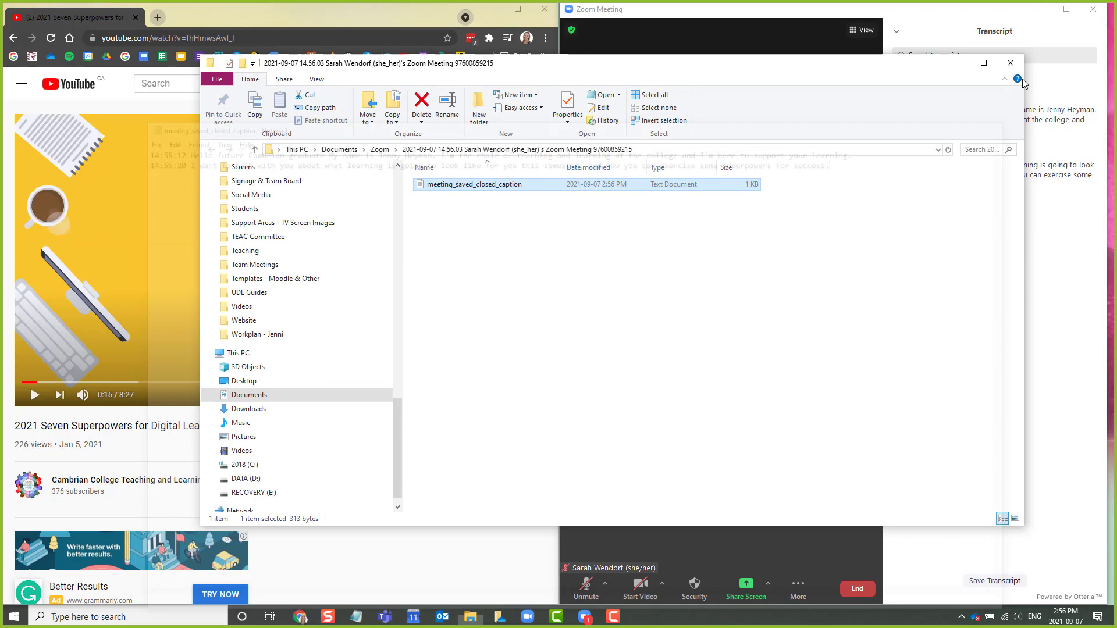
click(1009, 63)
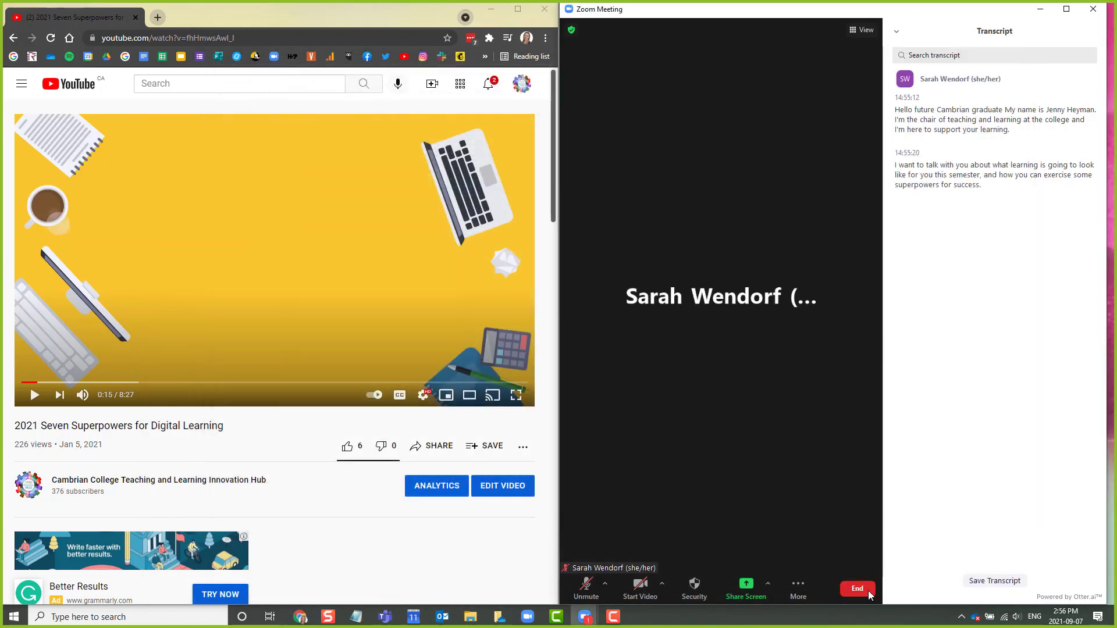
End the Zoom meeting, leaving the folder with the transcript file visible
click(857, 589)
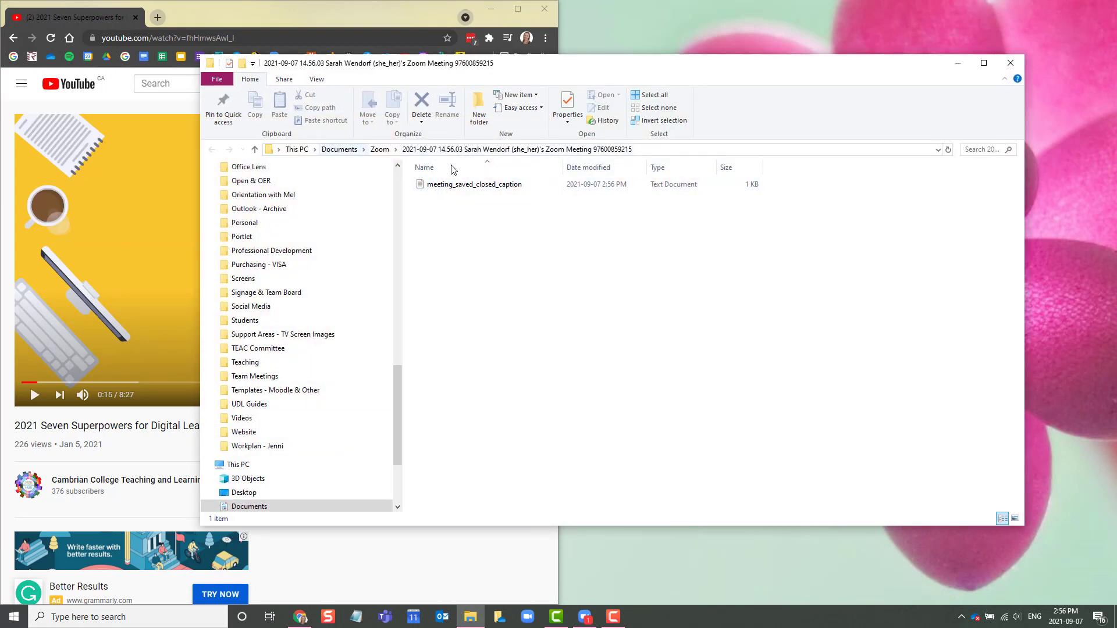
mouse_move(514, 260)
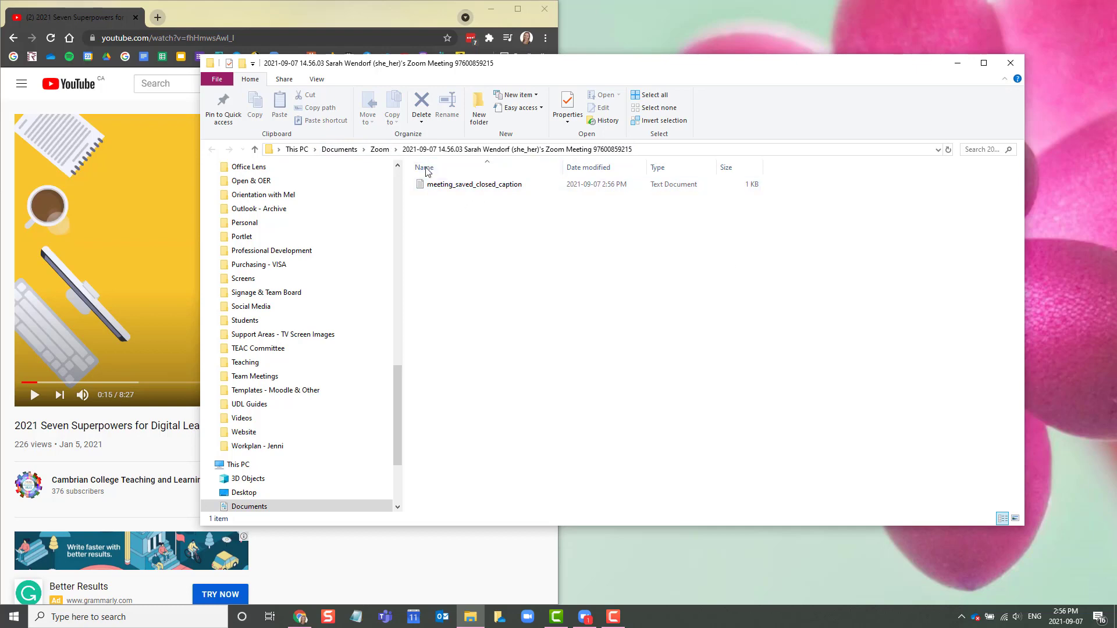
mouse_move(680, 255)
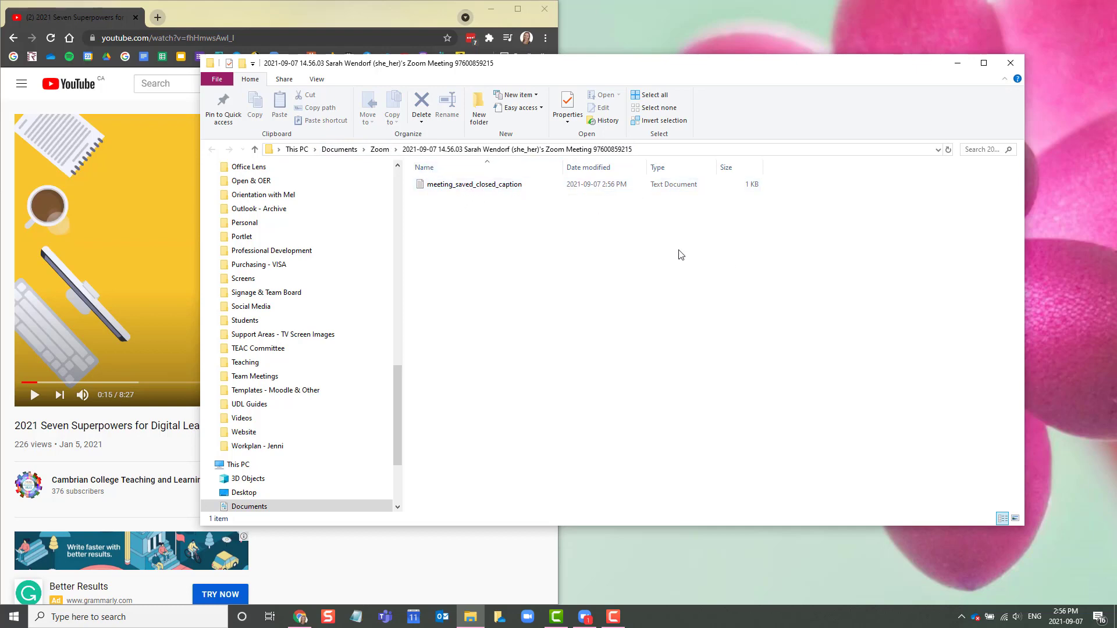